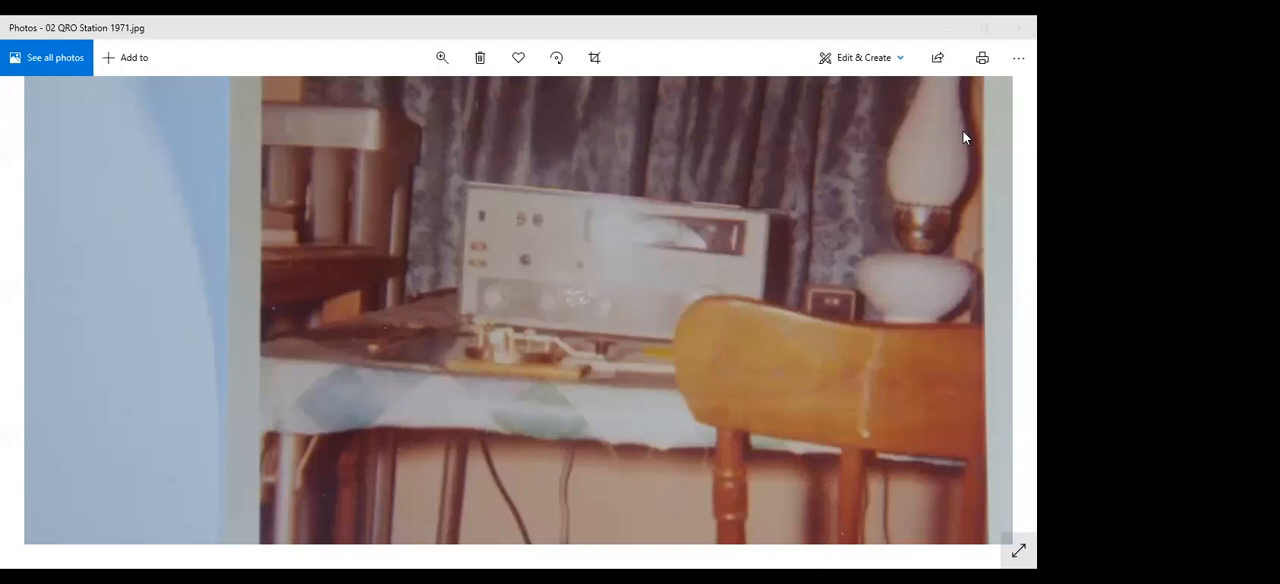
# Show the 02 QRO Station 1971 photo of the transceiver on the tabletop
pyautogui.click(987, 474)
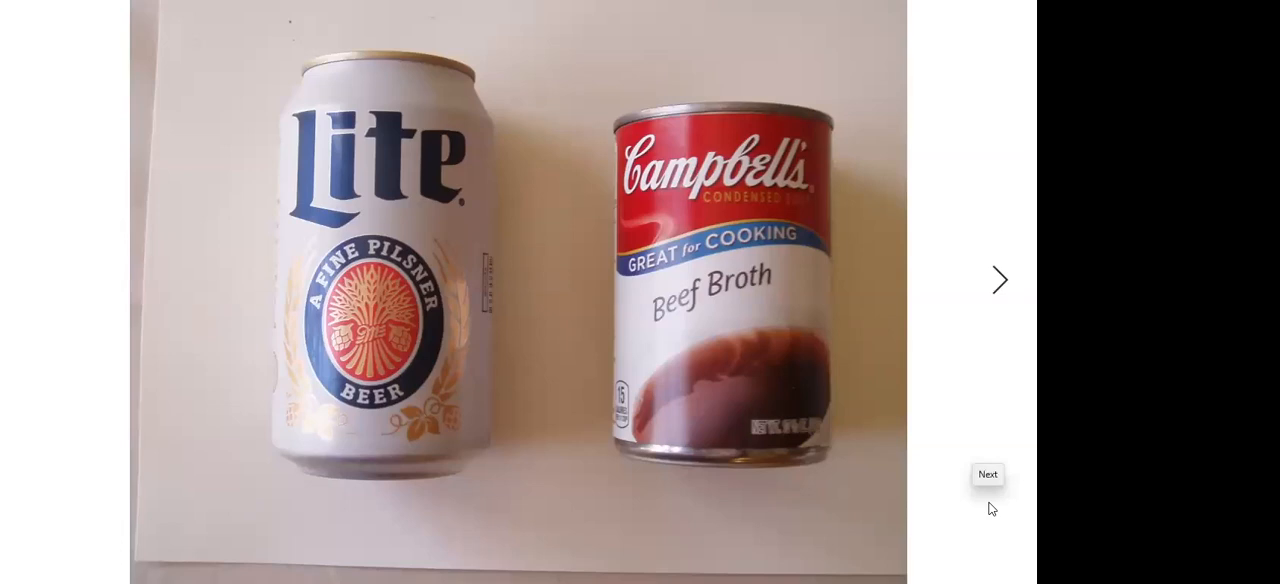
pyautogui.moveTo(940, 463)
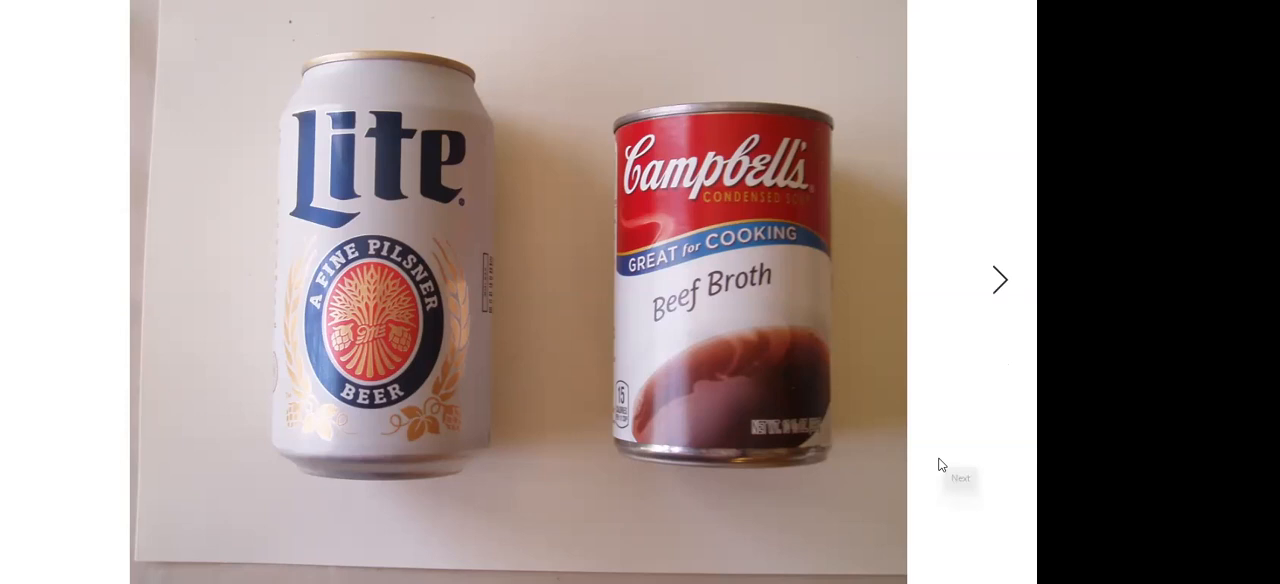
pyautogui.click(999, 280)
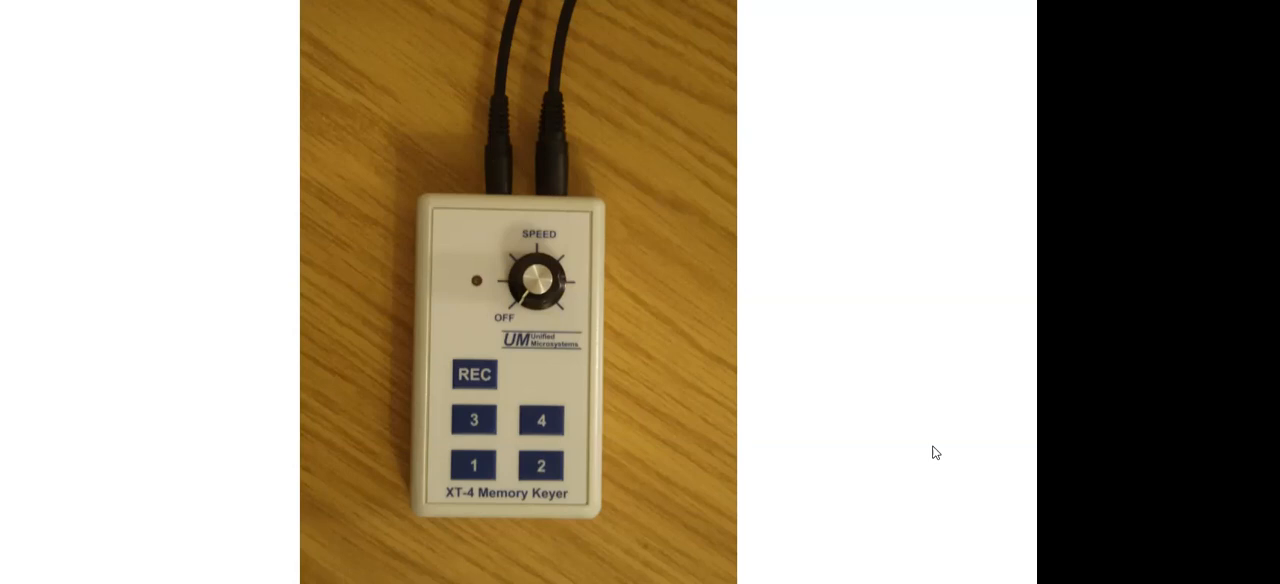
pyautogui.moveTo(810, 563)
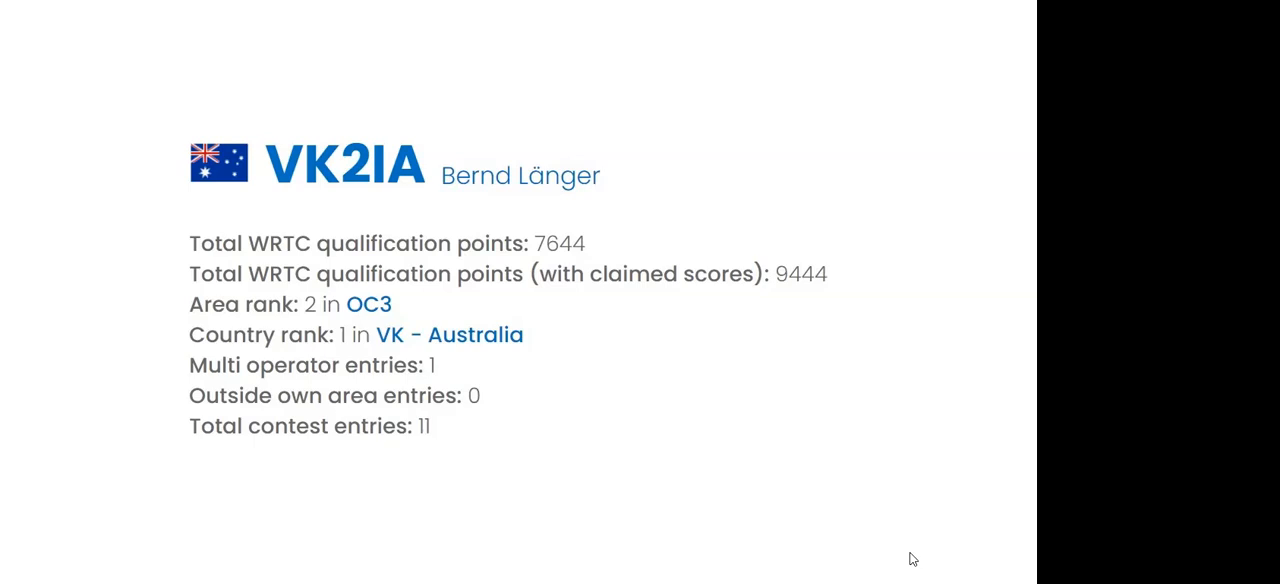
pyautogui.moveTo(293, 256)
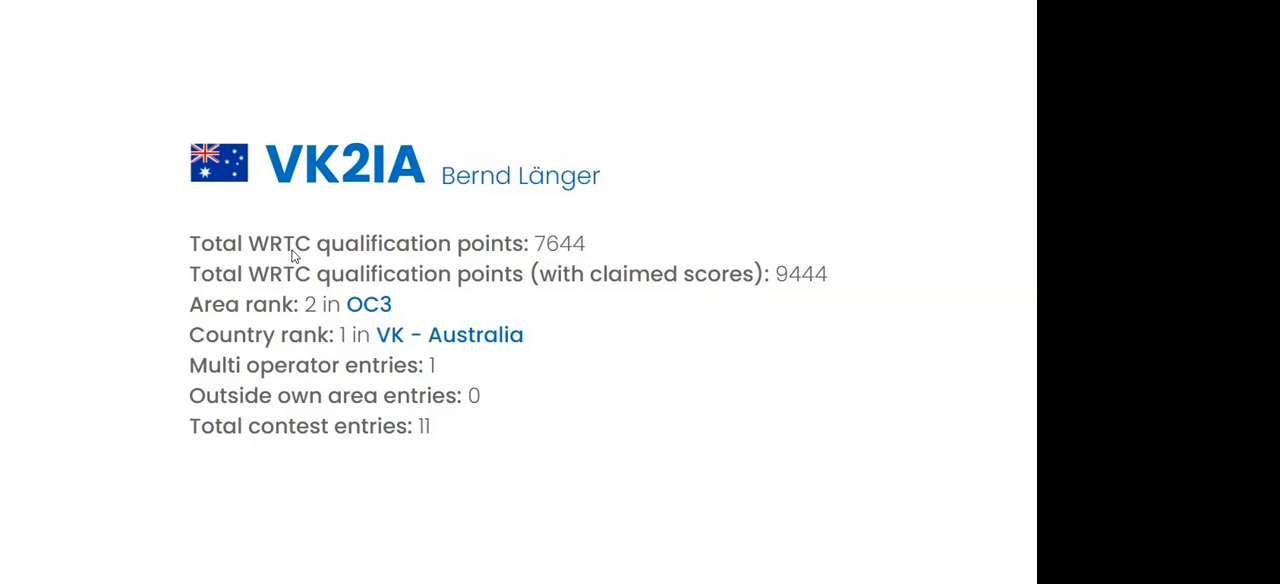
pyautogui.moveTo(342, 350)
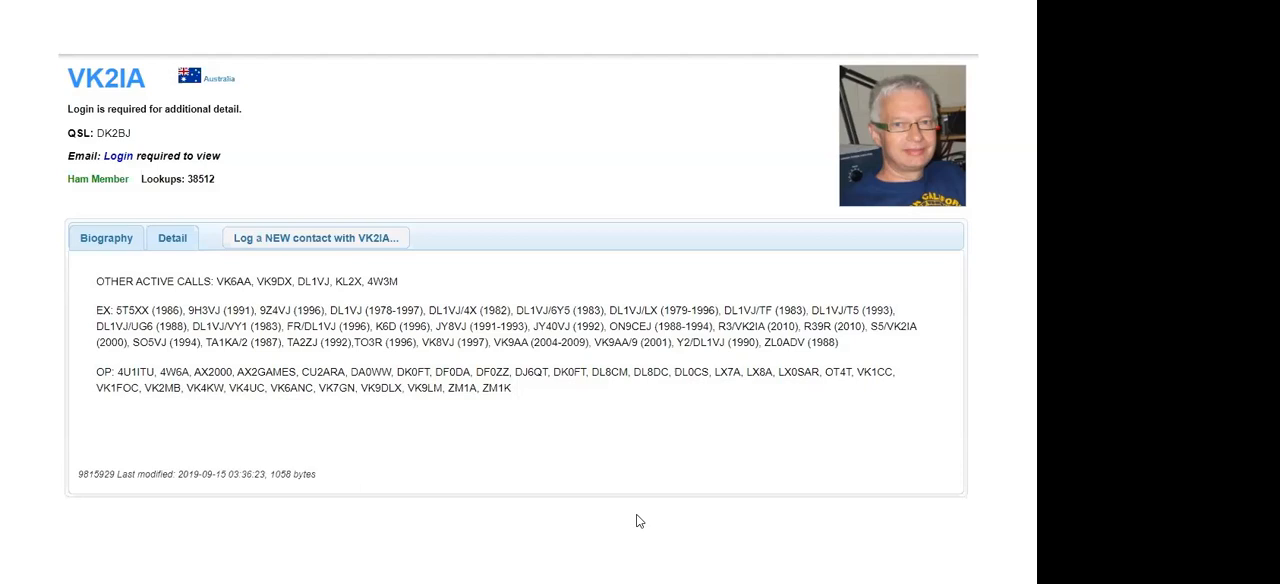
pyautogui.moveTo(747, 486)
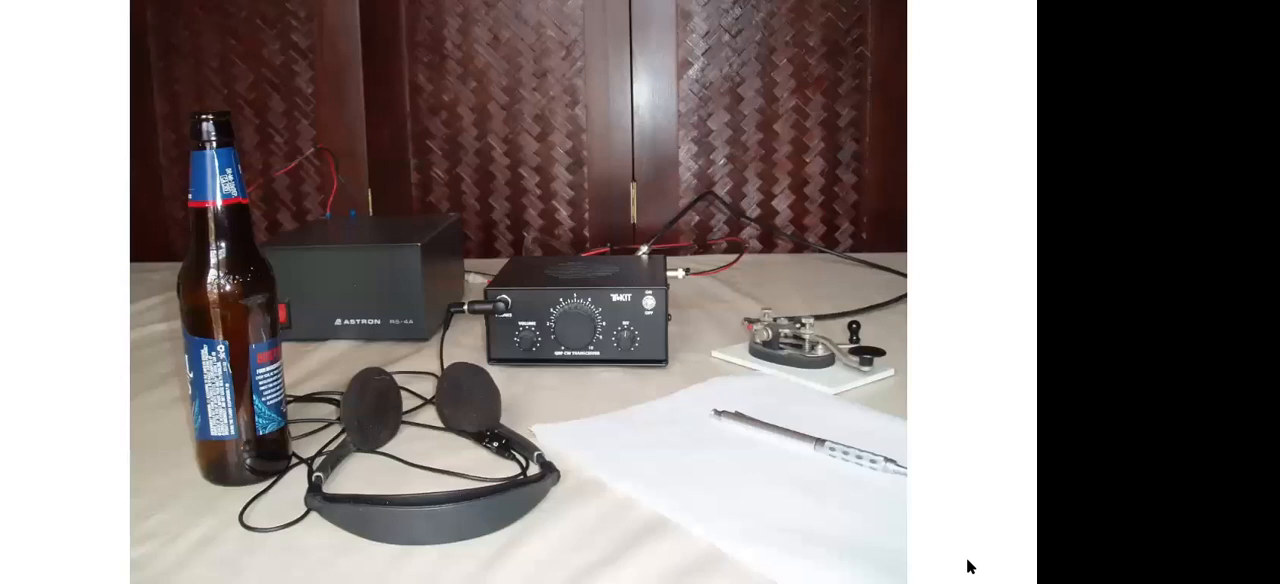
pyautogui.moveTo(976, 535)
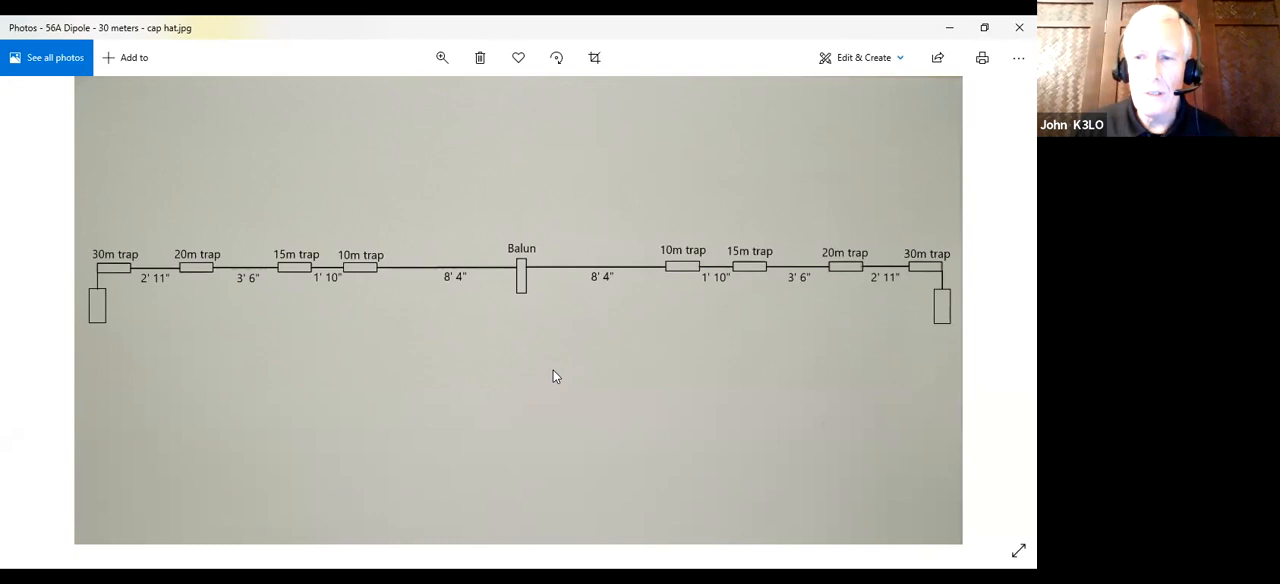
pyautogui.moveTo(365, 272)
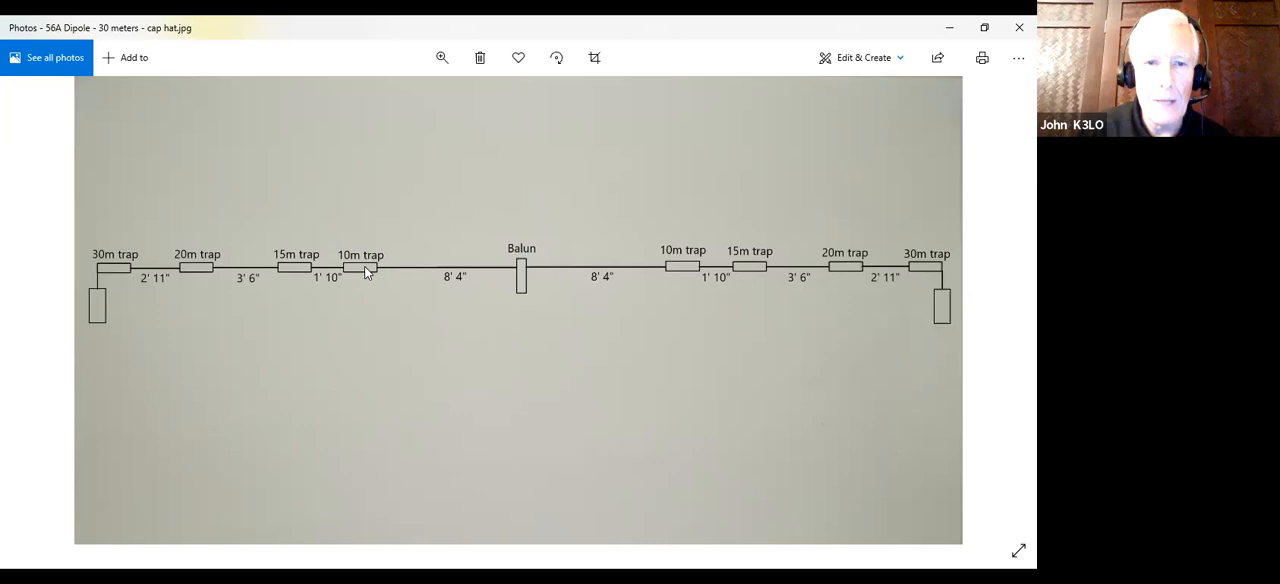
pyautogui.moveTo(682, 275)
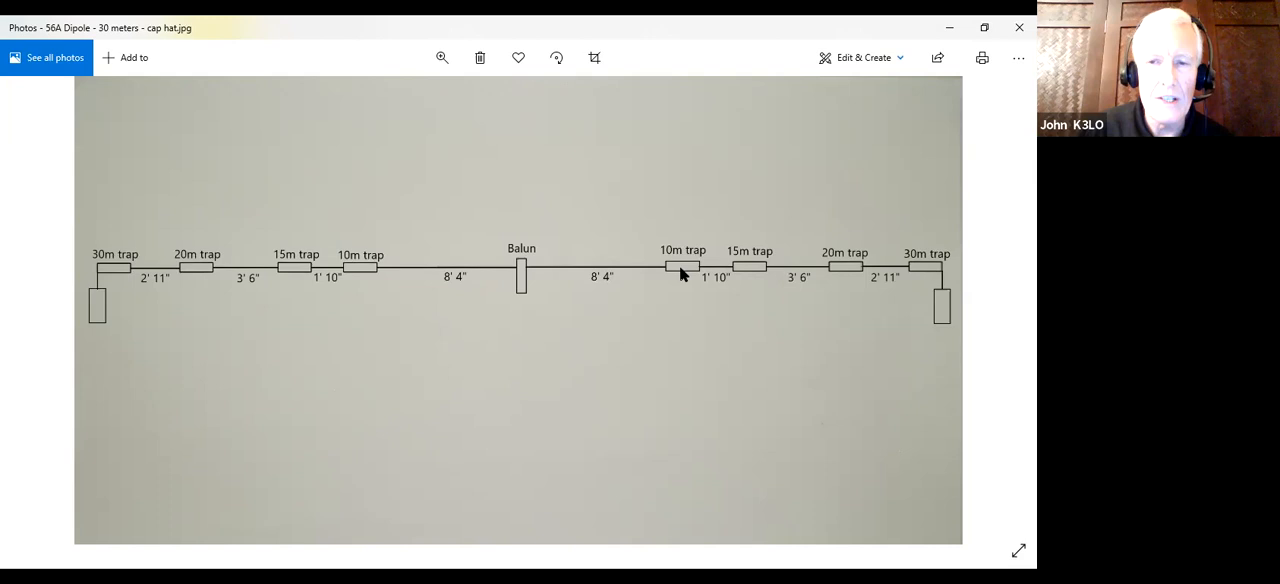
pyautogui.moveTo(678, 270)
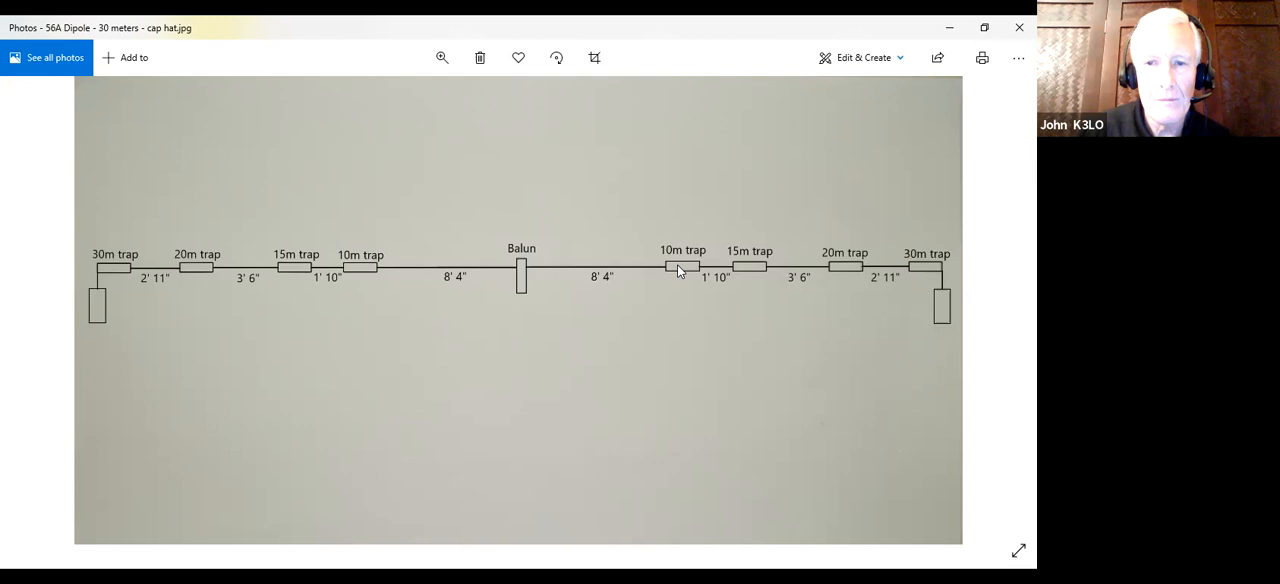
pyautogui.moveTo(525, 275)
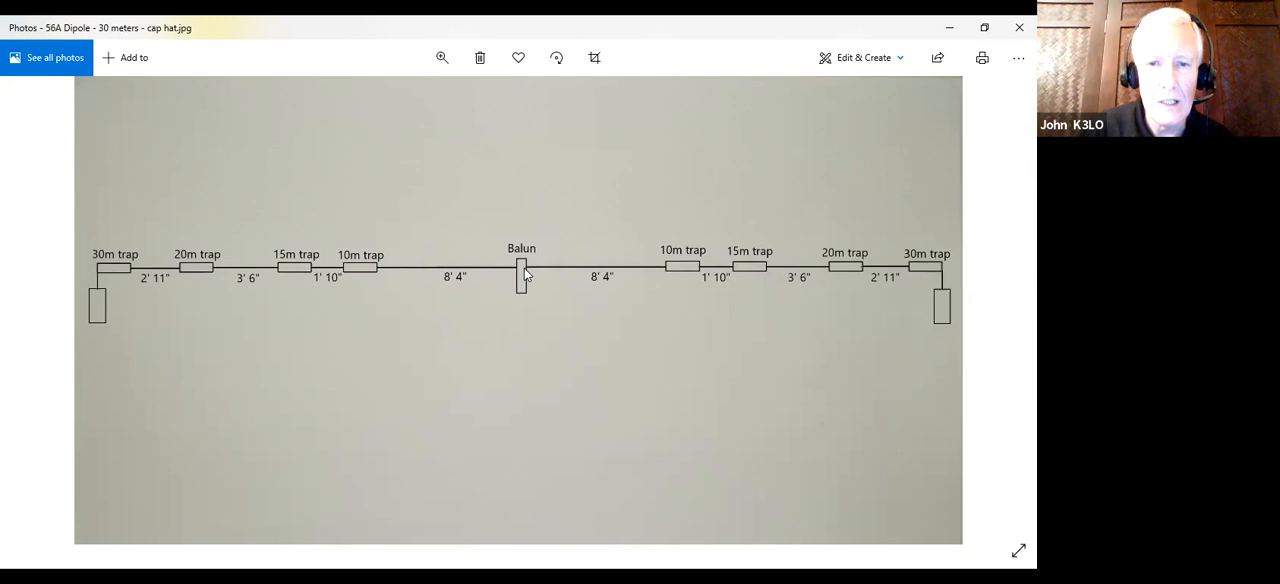
pyautogui.moveTo(445, 275)
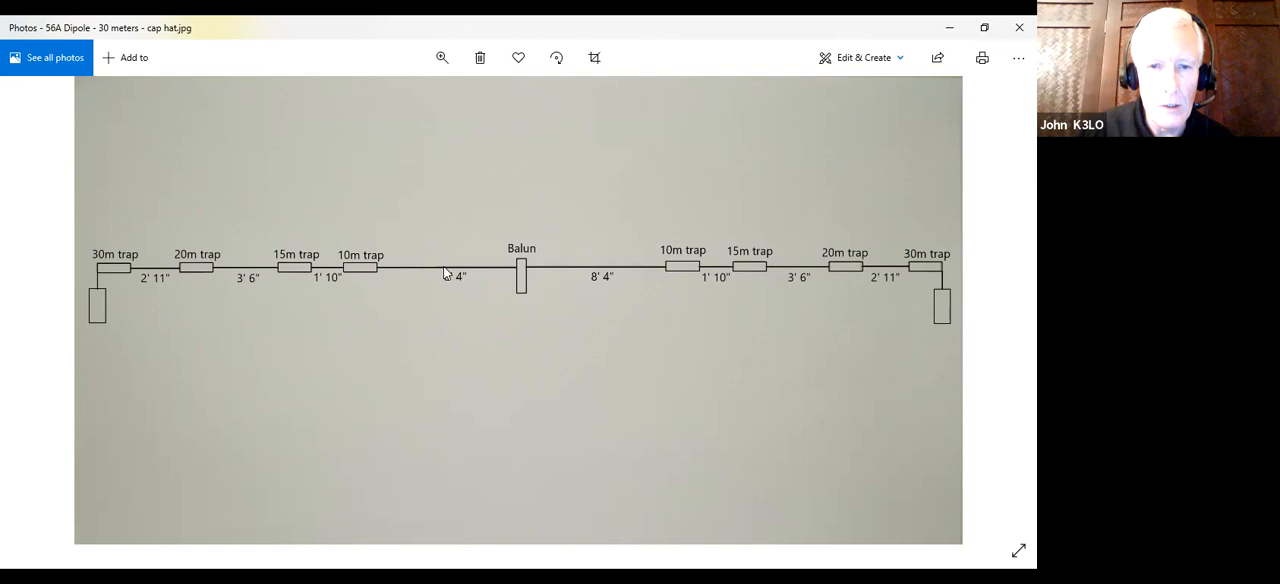
pyautogui.moveTo(509, 303)
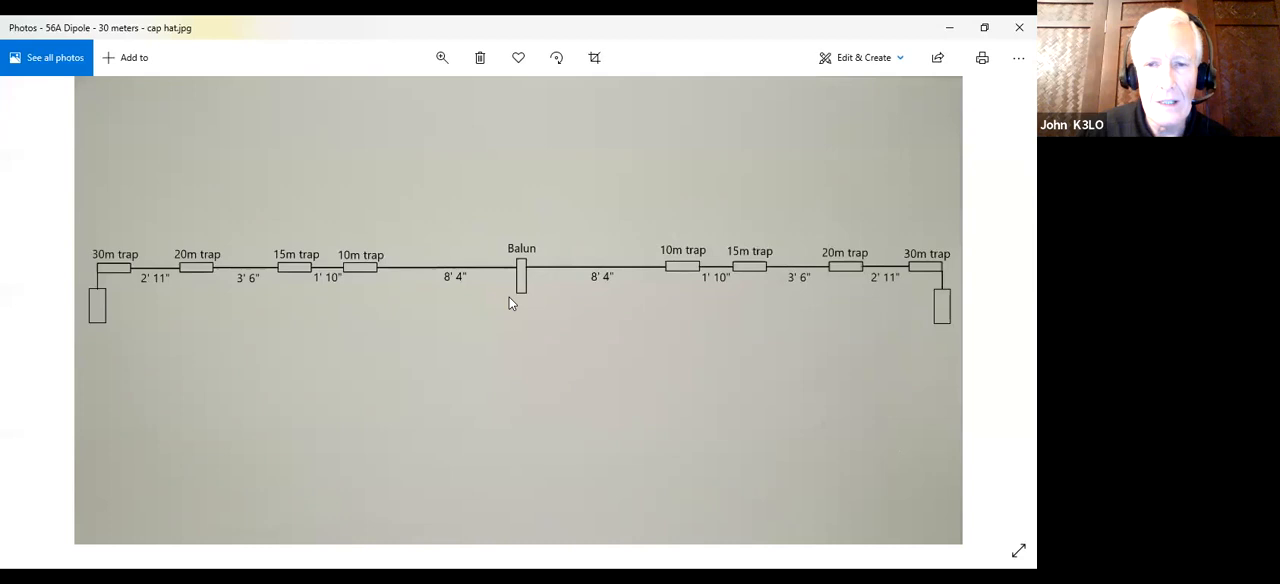
pyautogui.moveTo(483, 377)
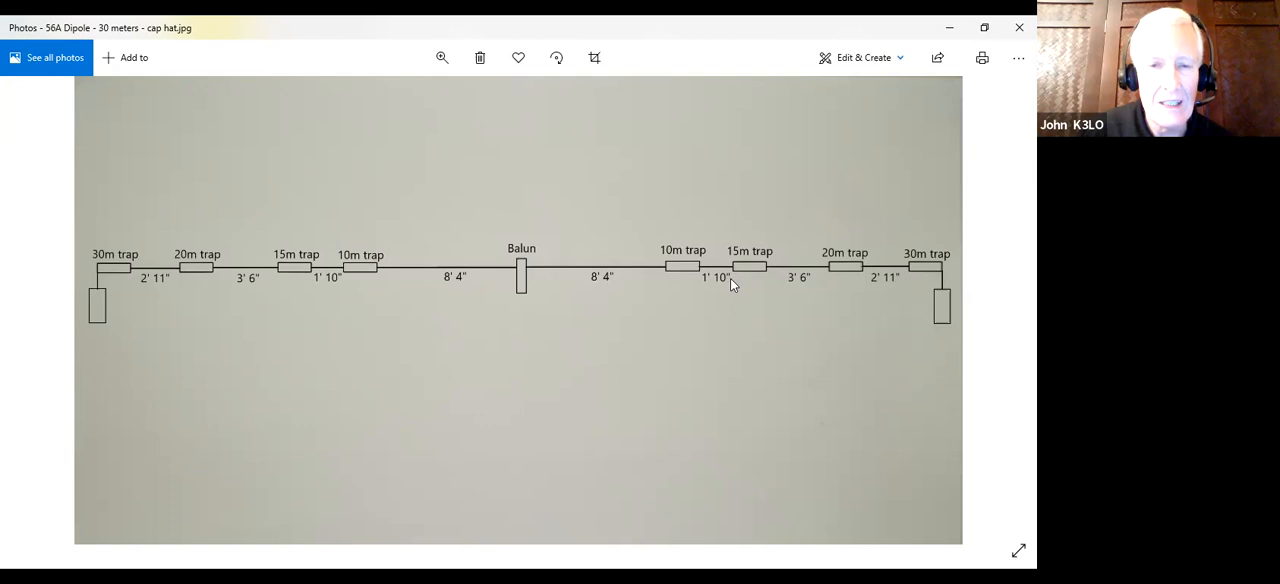
pyautogui.moveTo(520, 283)
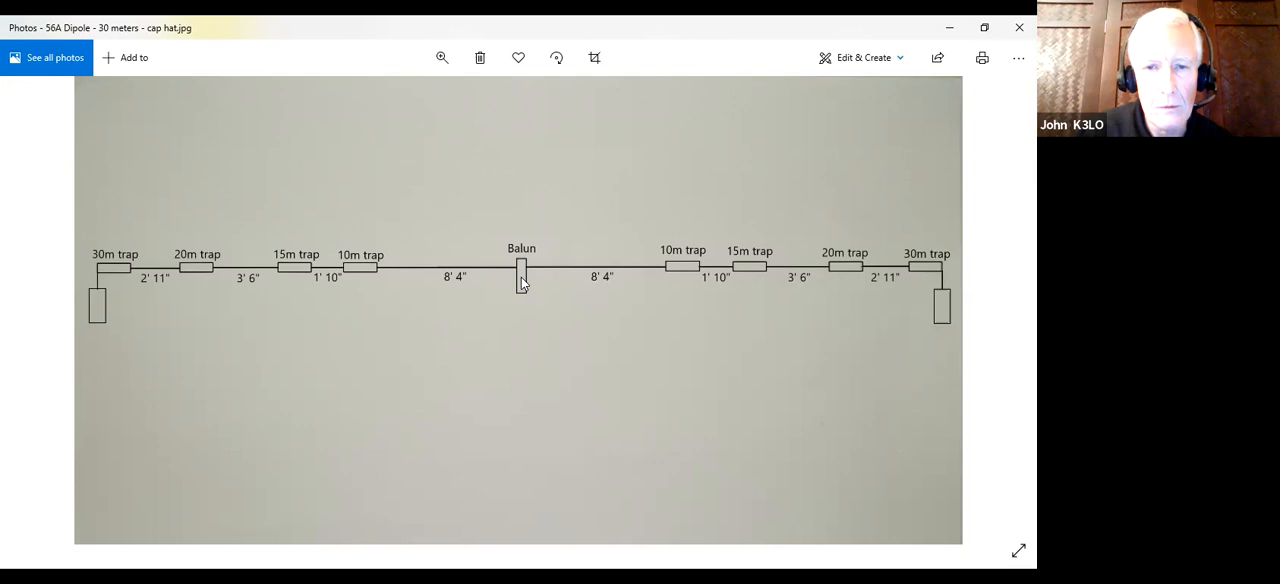
pyautogui.moveTo(382, 273)
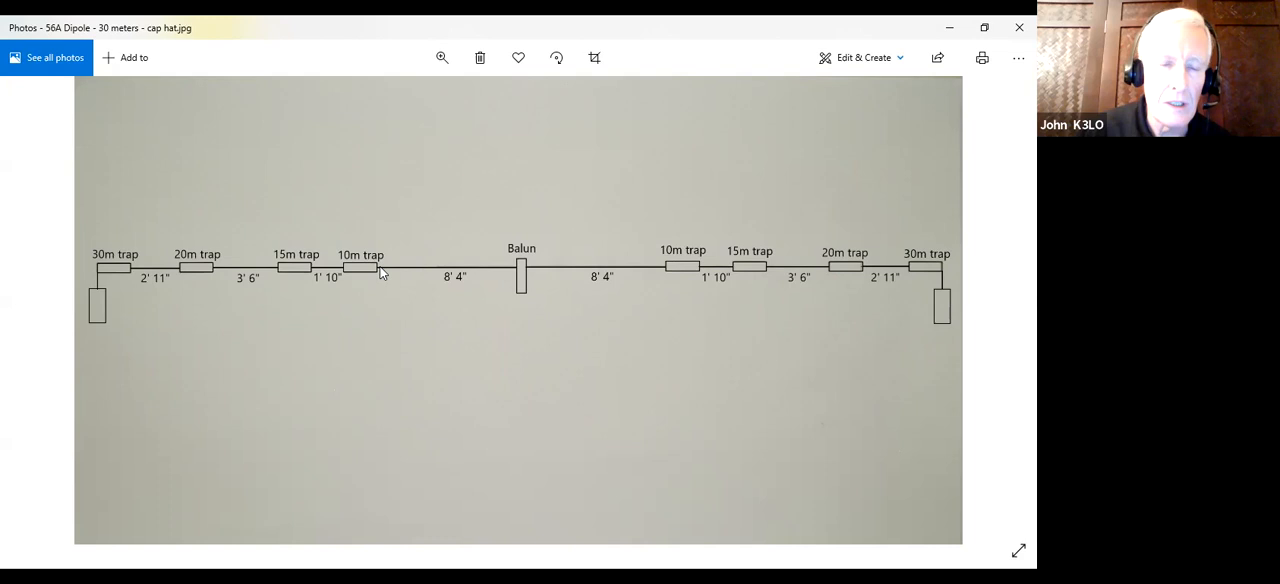
pyautogui.moveTo(333, 283)
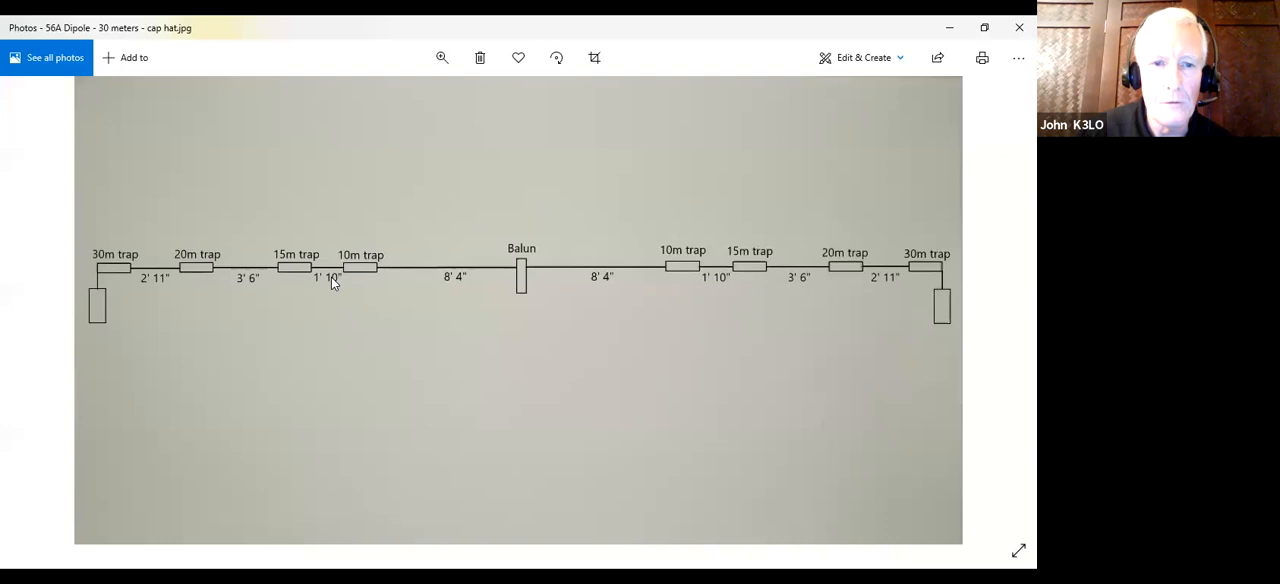
pyautogui.moveTo(307, 273)
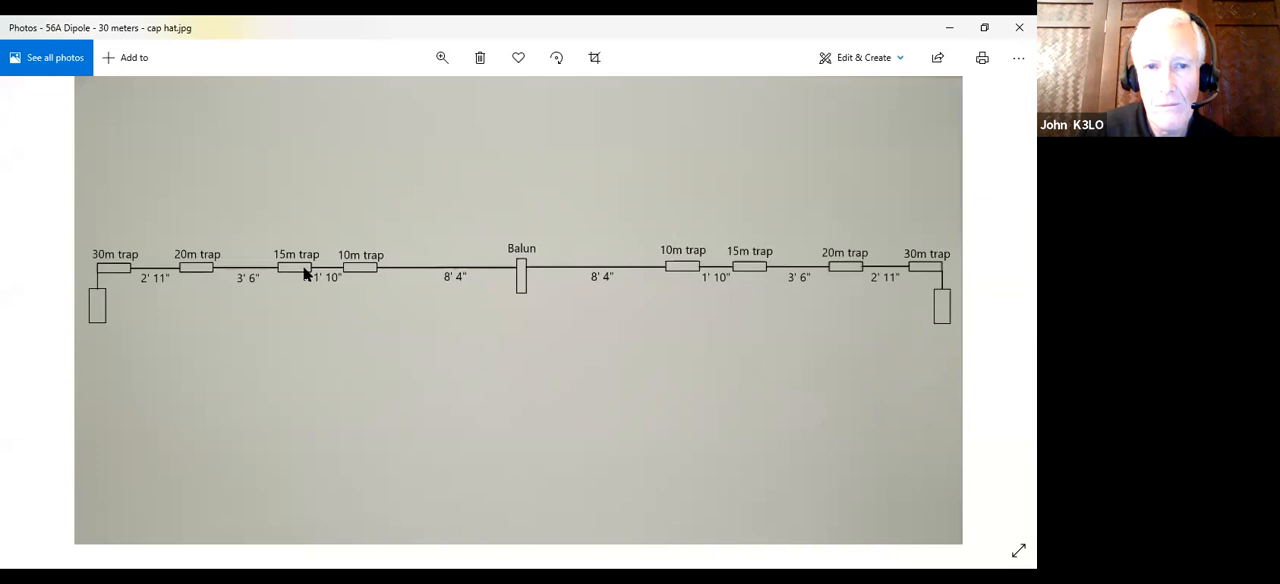
pyautogui.moveTo(520, 295)
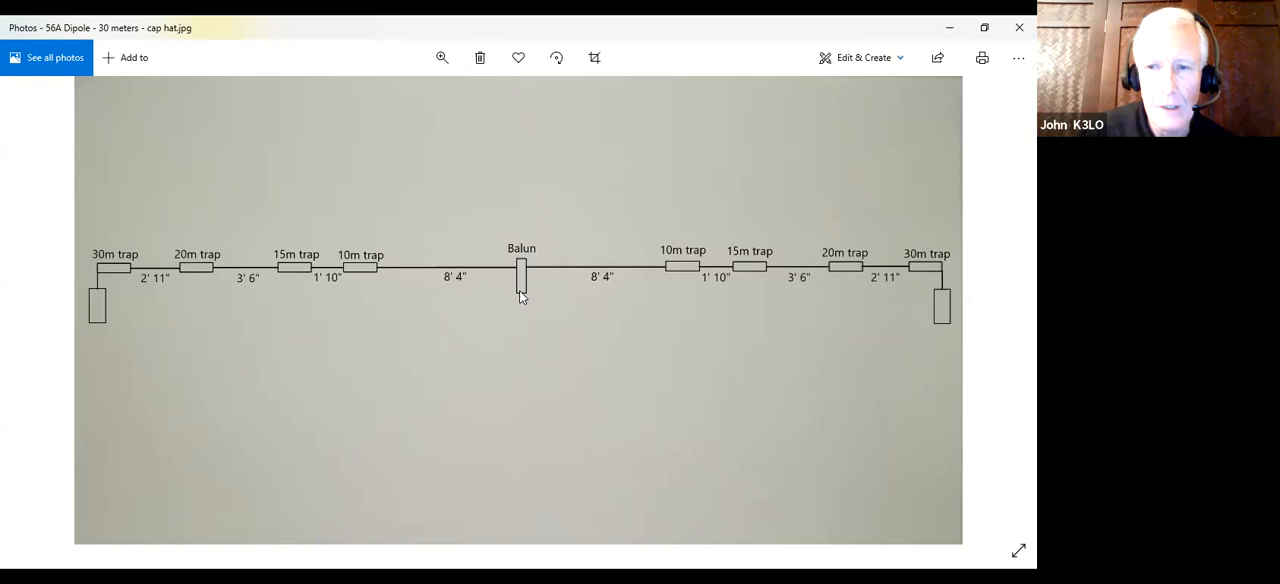
pyautogui.moveTo(197, 273)
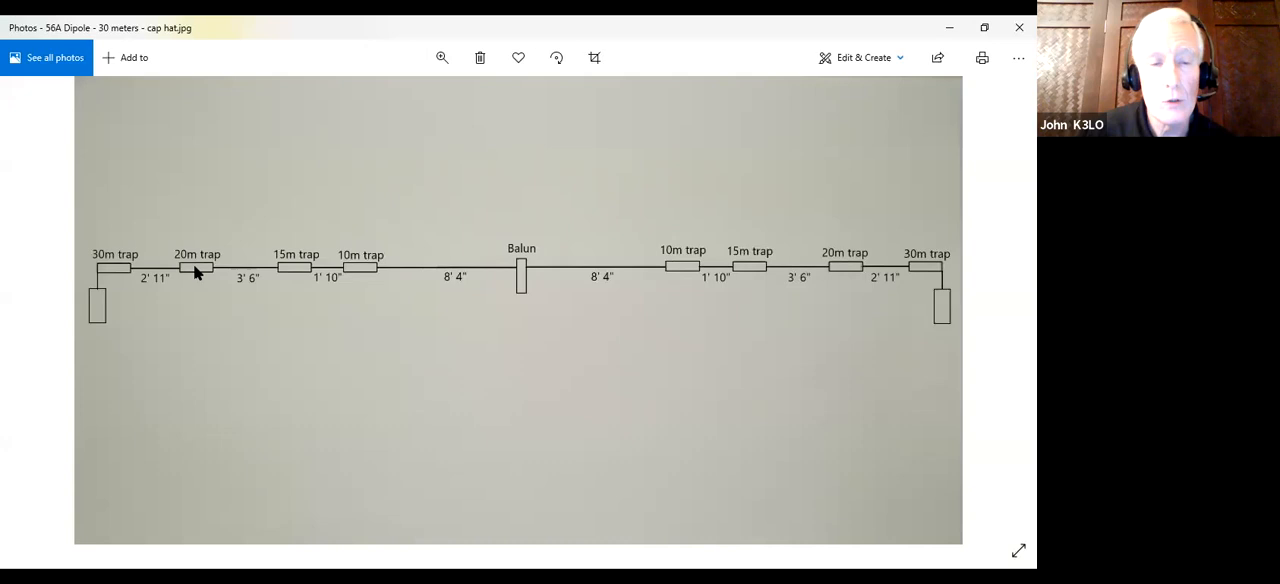
pyautogui.moveTo(463, 270)
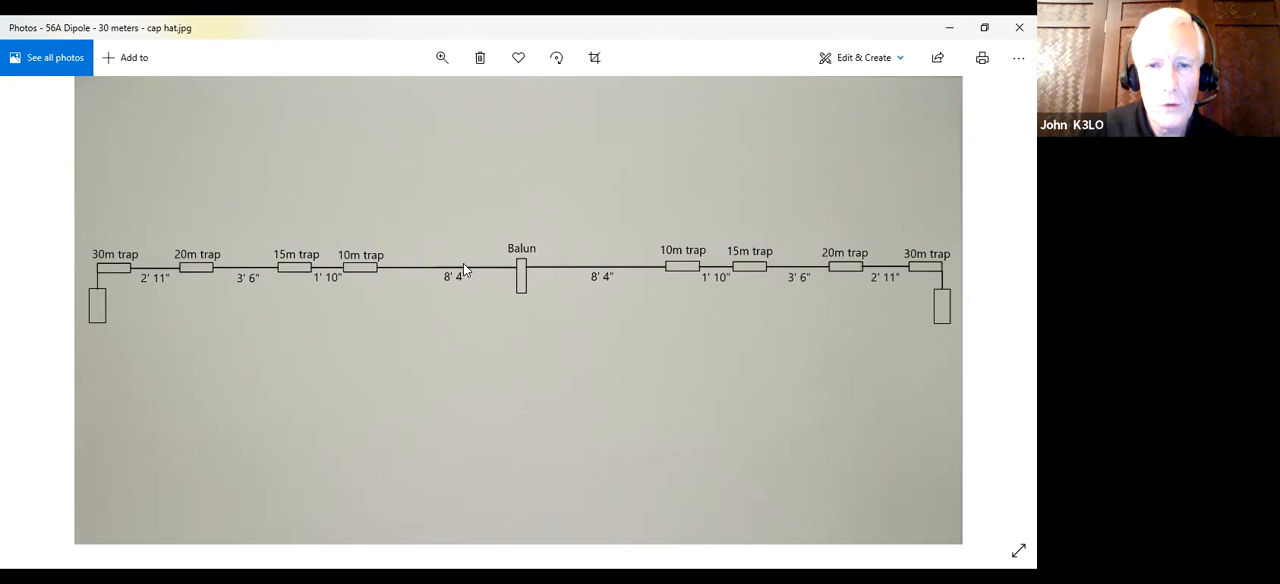
pyautogui.moveTo(368, 275)
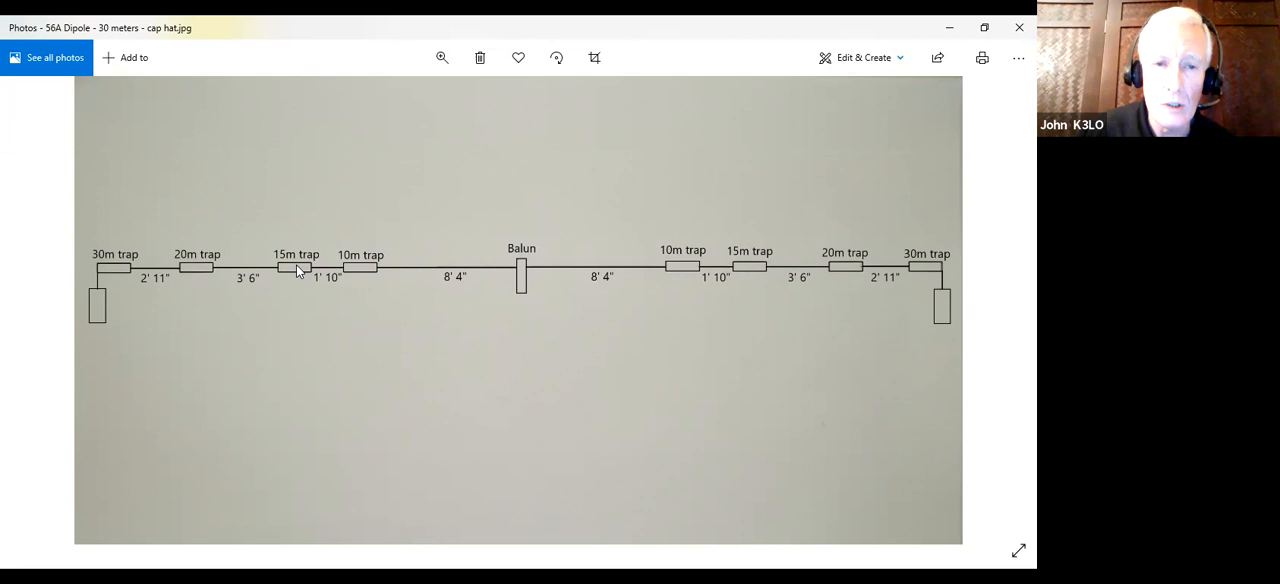
pyautogui.moveTo(258, 278)
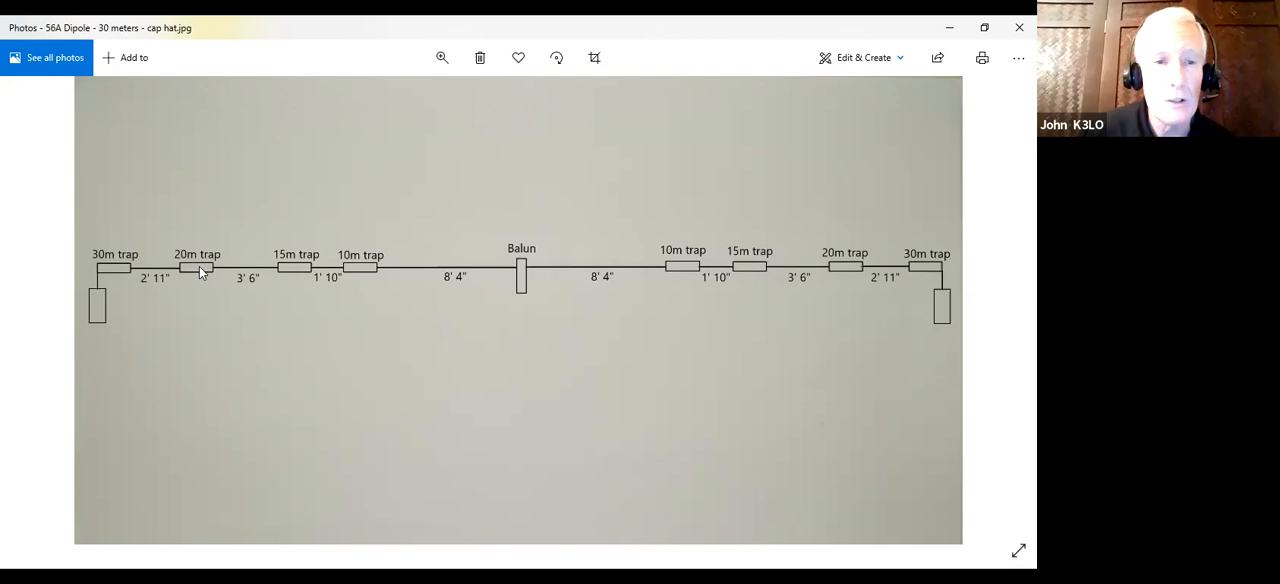
pyautogui.moveTo(528, 448)
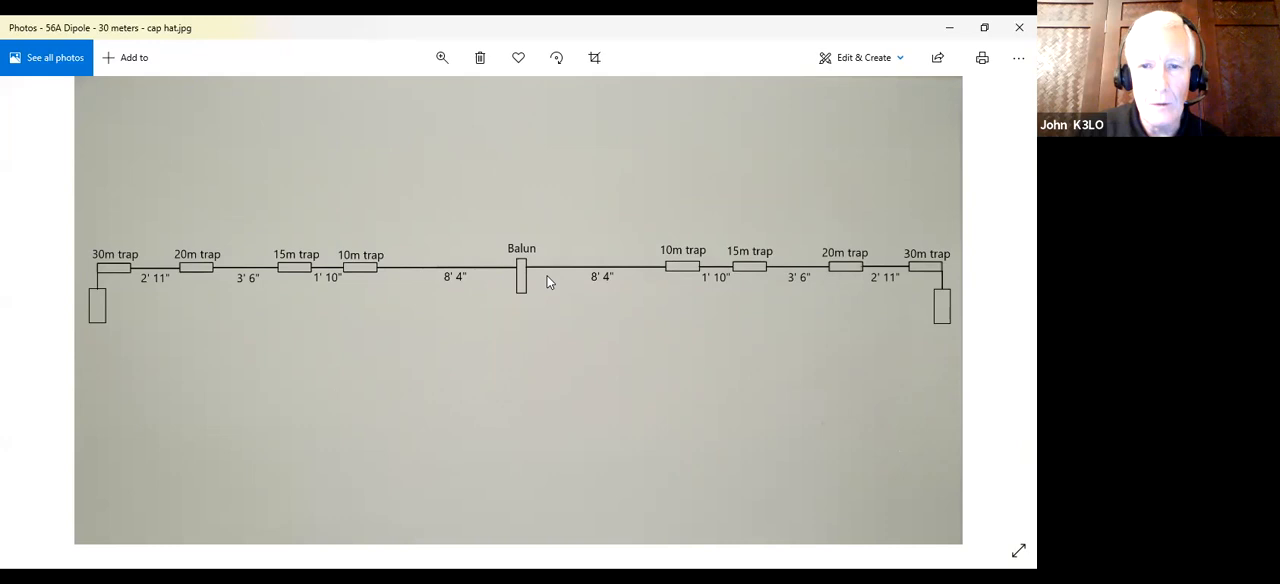
pyautogui.moveTo(822, 414)
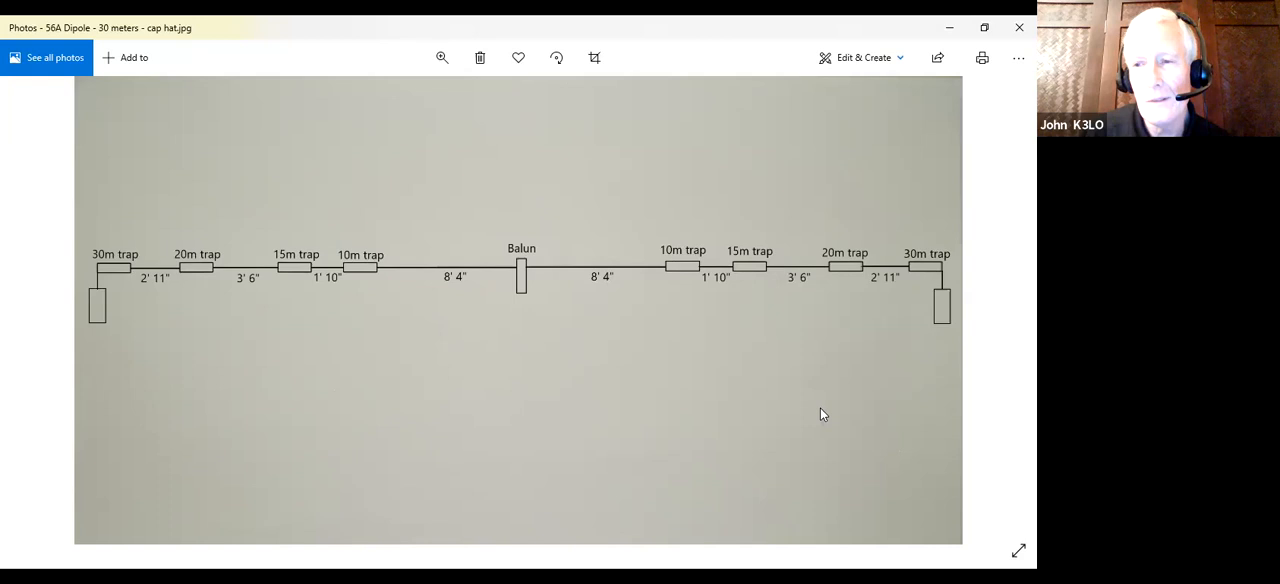
pyautogui.moveTo(735, 442)
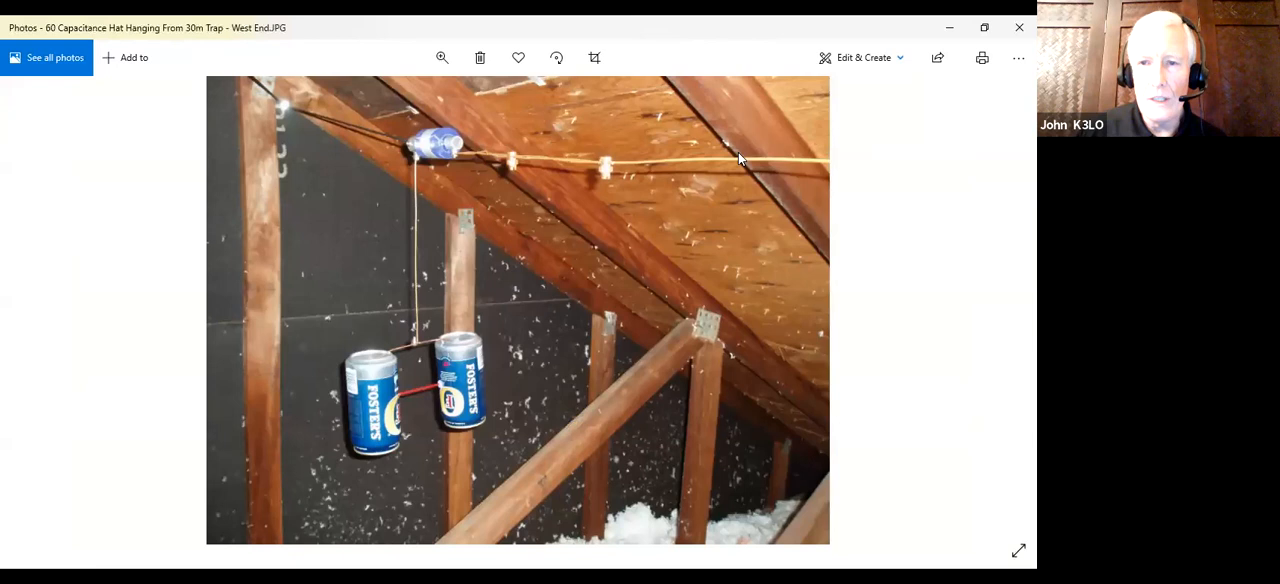
pyautogui.moveTo(630, 170)
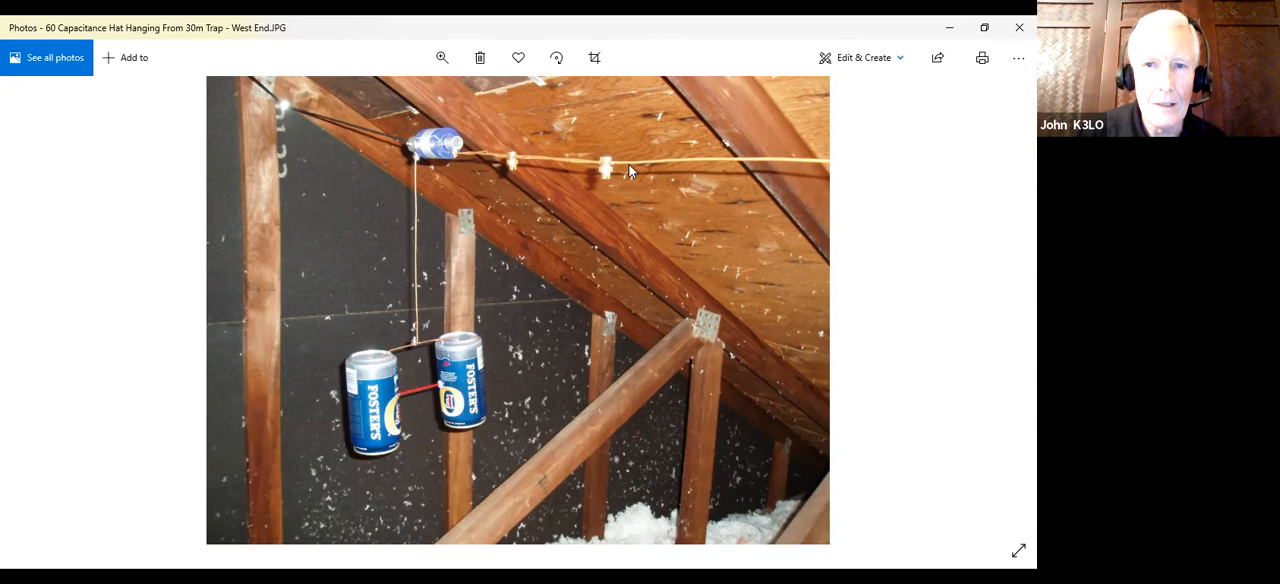
pyautogui.moveTo(417, 177)
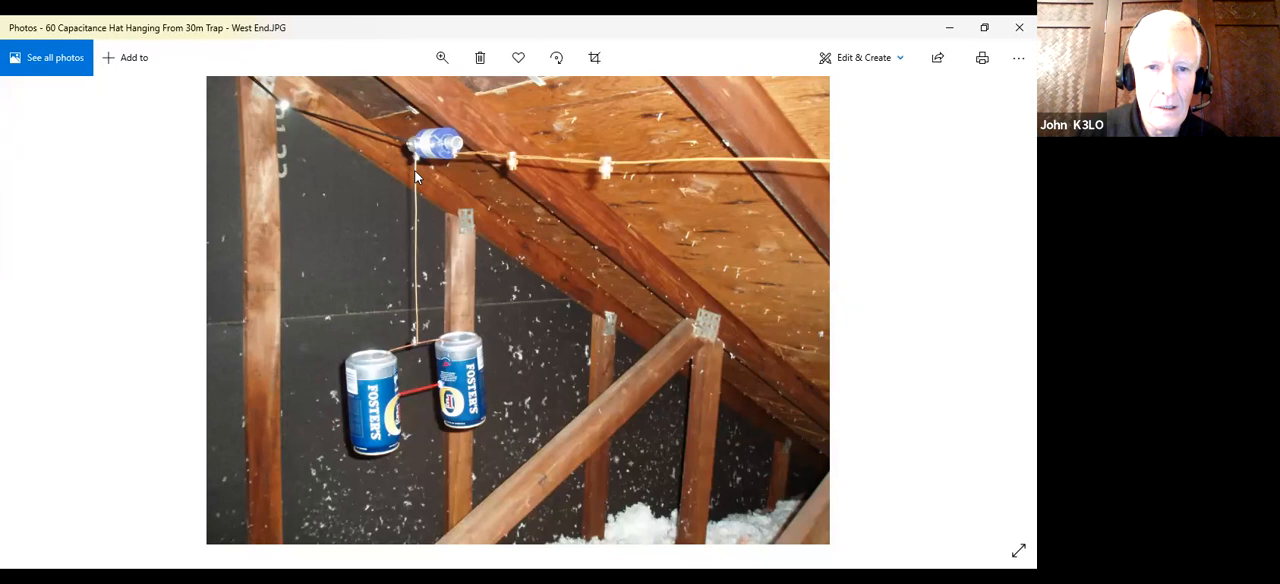
pyautogui.moveTo(408, 343)
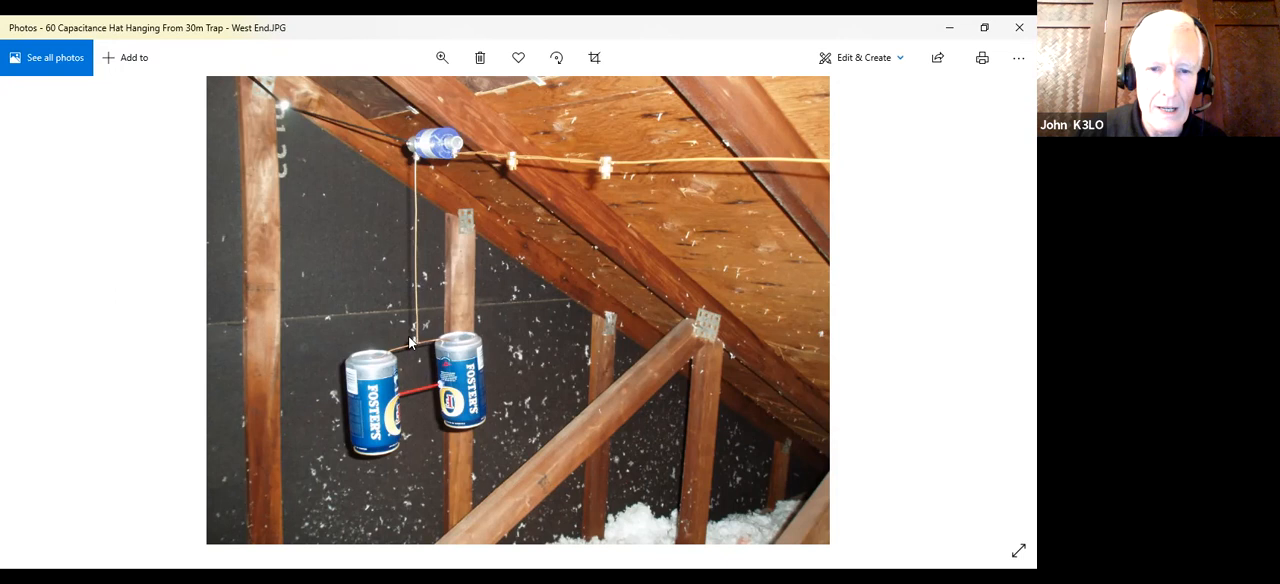
pyautogui.moveTo(405, 172)
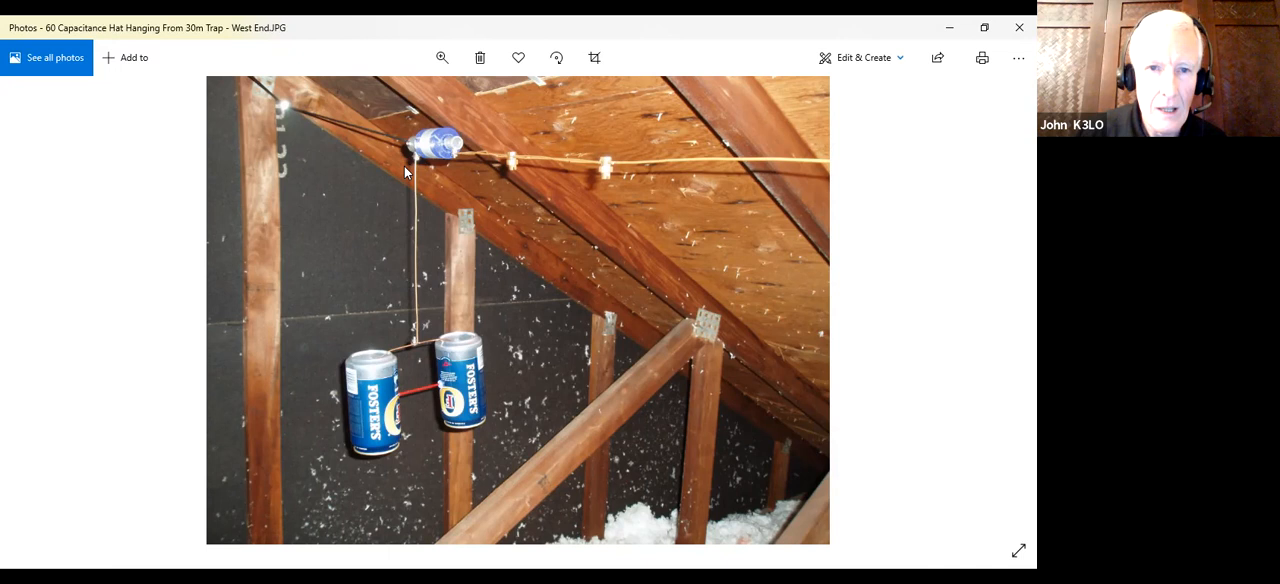